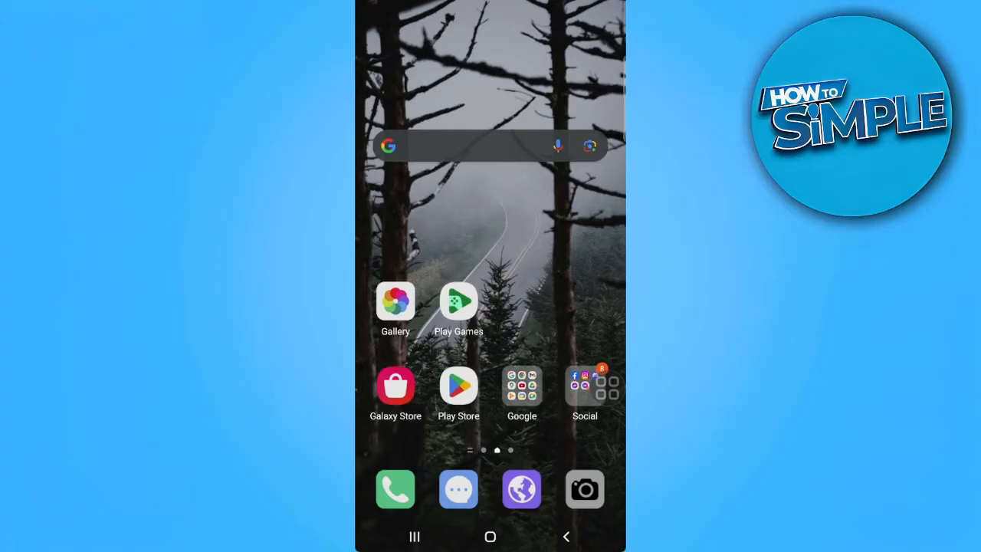
- Reach the Apps page listing installed apps from Settings
click(584, 489)
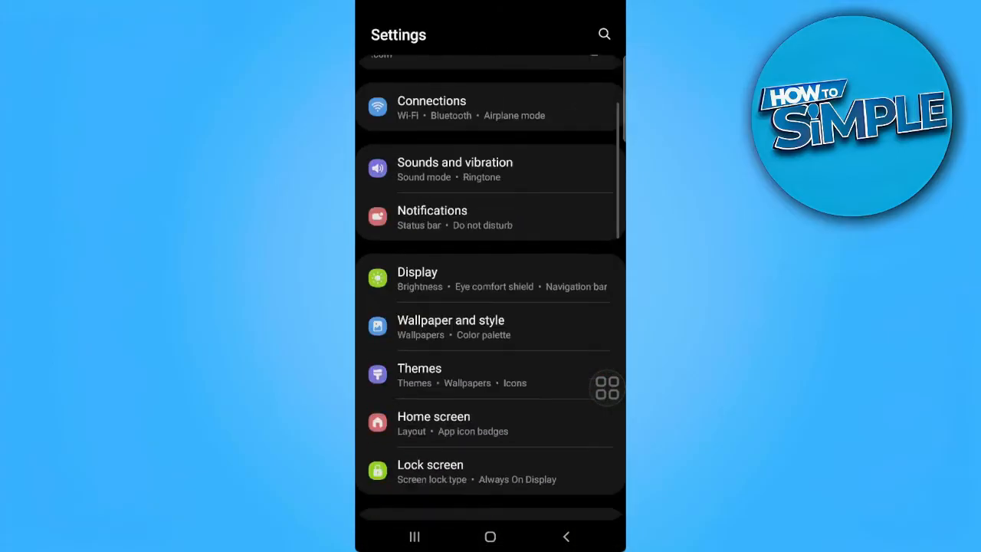
scroll(down, 3)
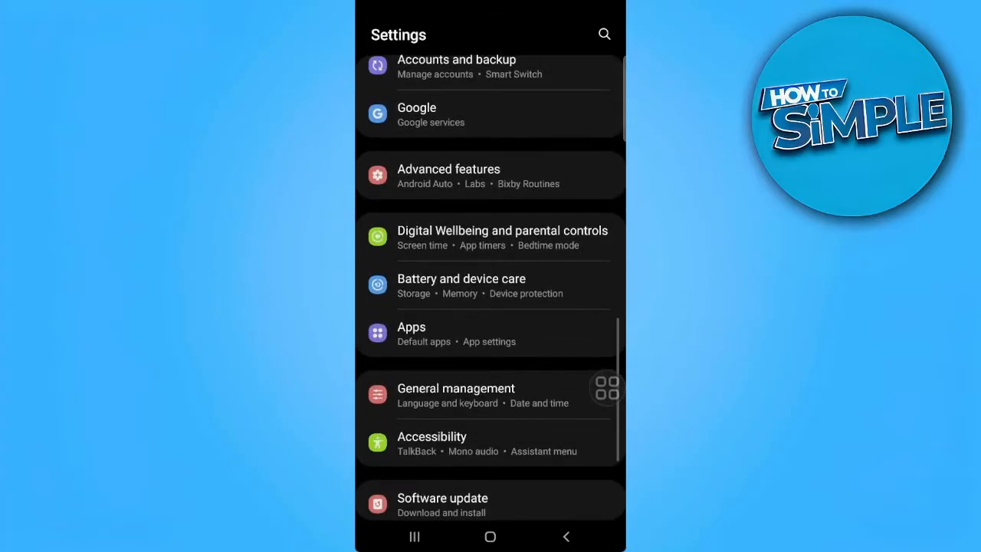
click(410, 334)
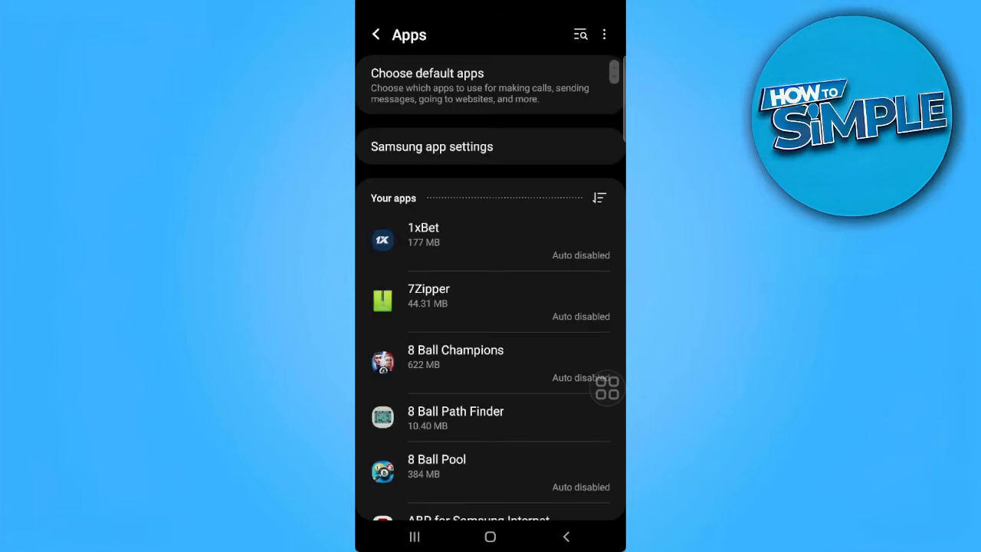
- Find 'gcash' among installed apps and view its storage usage details
click(580, 34)
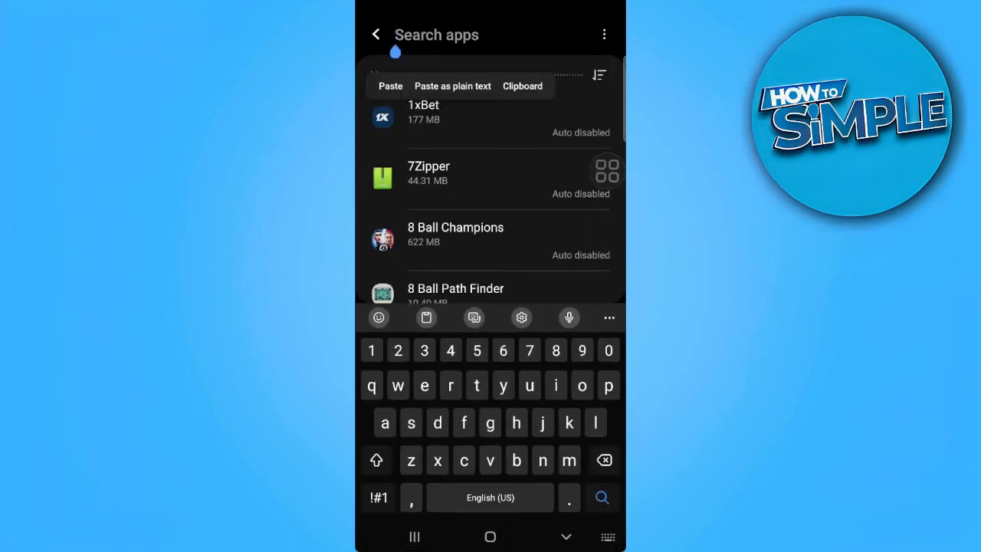
text(gcash)
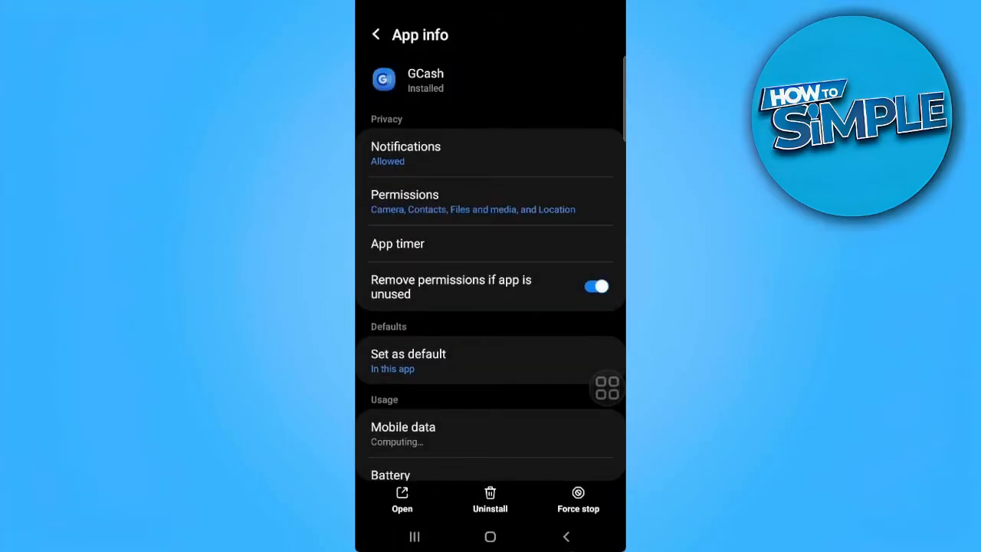
scroll(down, 3)
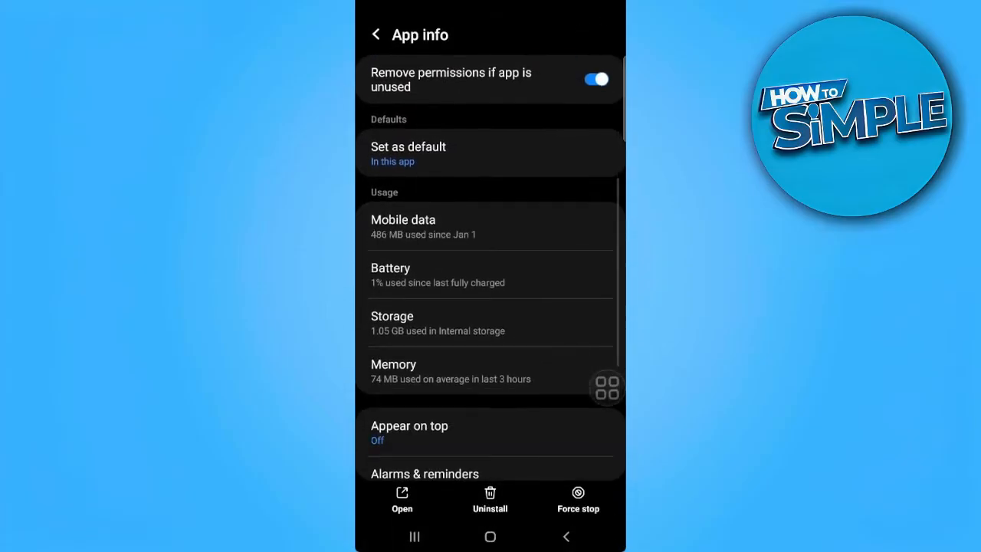
click(491, 322)
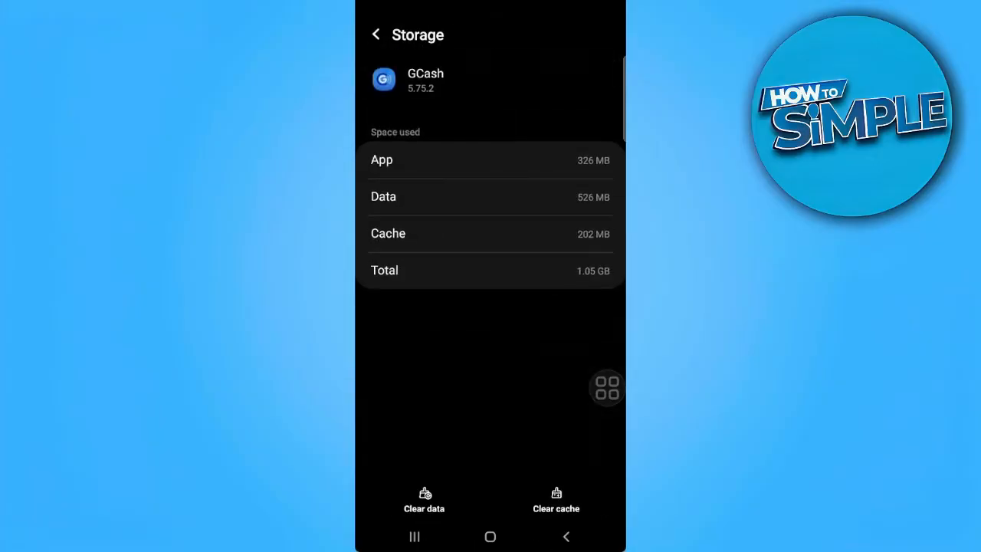
- Clear GCash's cache to 0 B (storage 852 MB) and return home
click(555, 500)
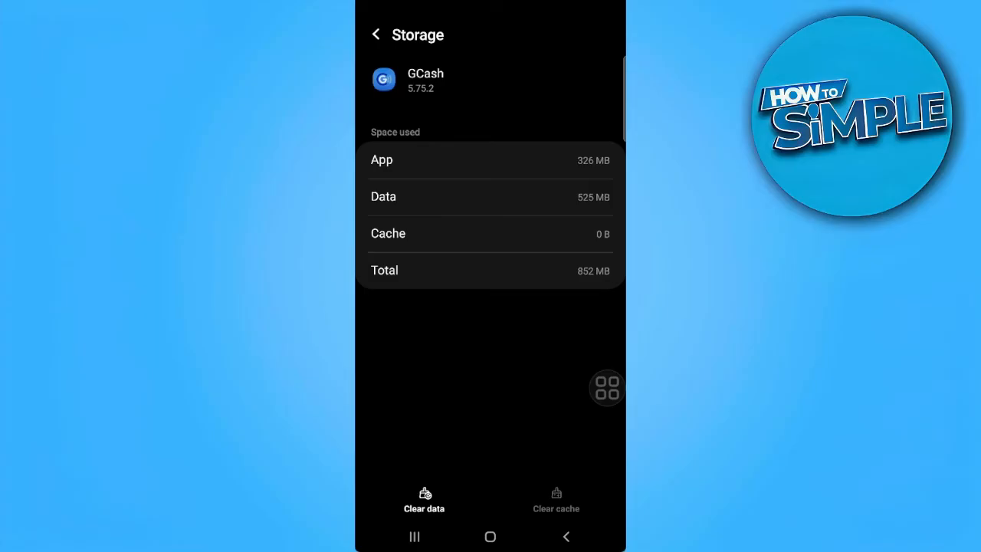
click(491, 537)
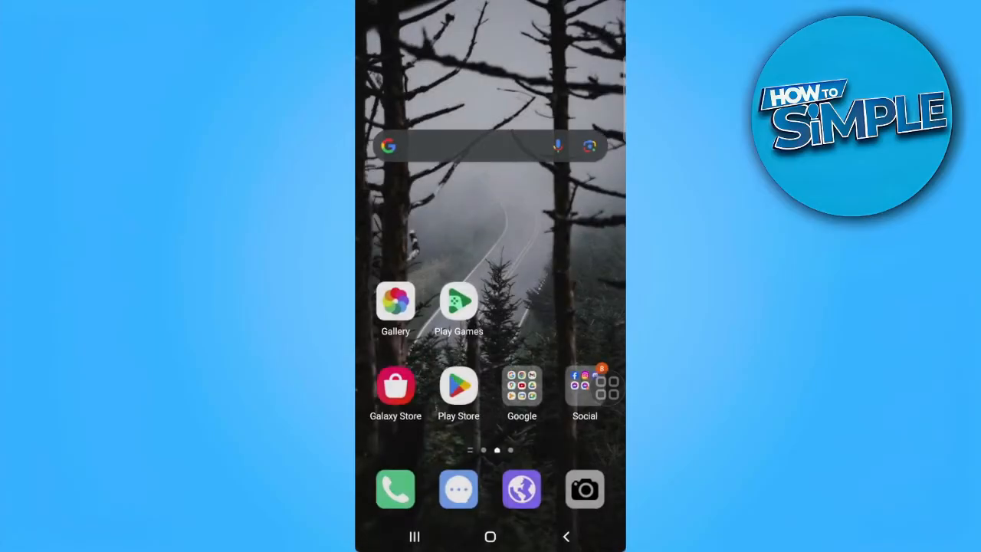
- Launch Play Store and start an empty search for apps and games
click(459, 386)
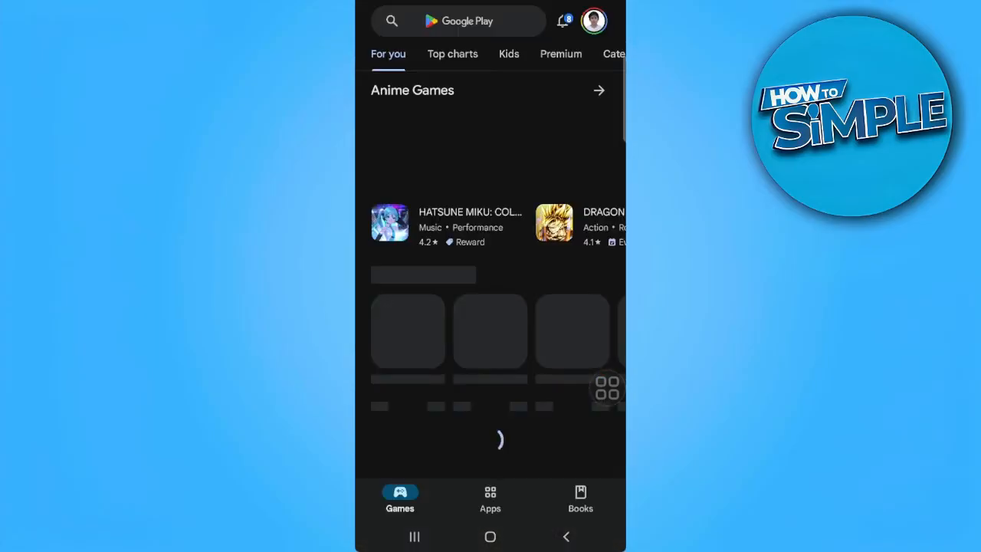
click(460, 22)
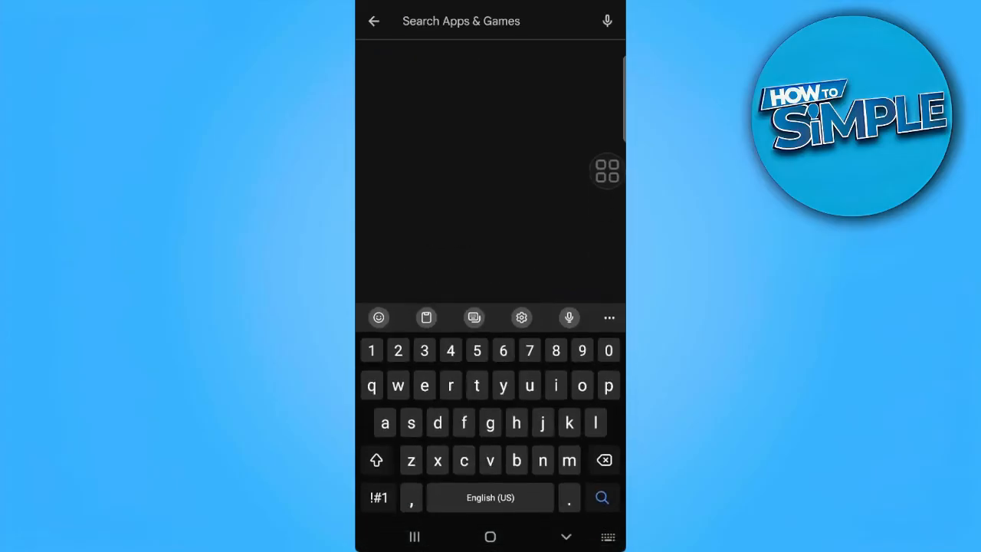